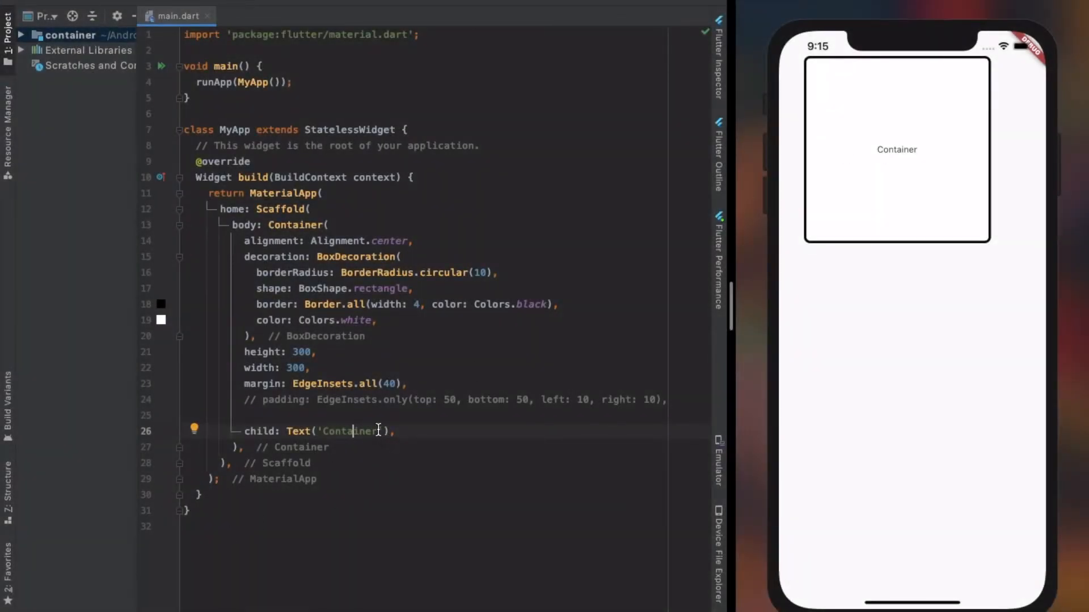
# Replace the 'Container' string in the Text widget with 'TEXT' and hot reload
pyautogui.doubleClick(350, 431)
pyautogui.write('Hello this is a text ')
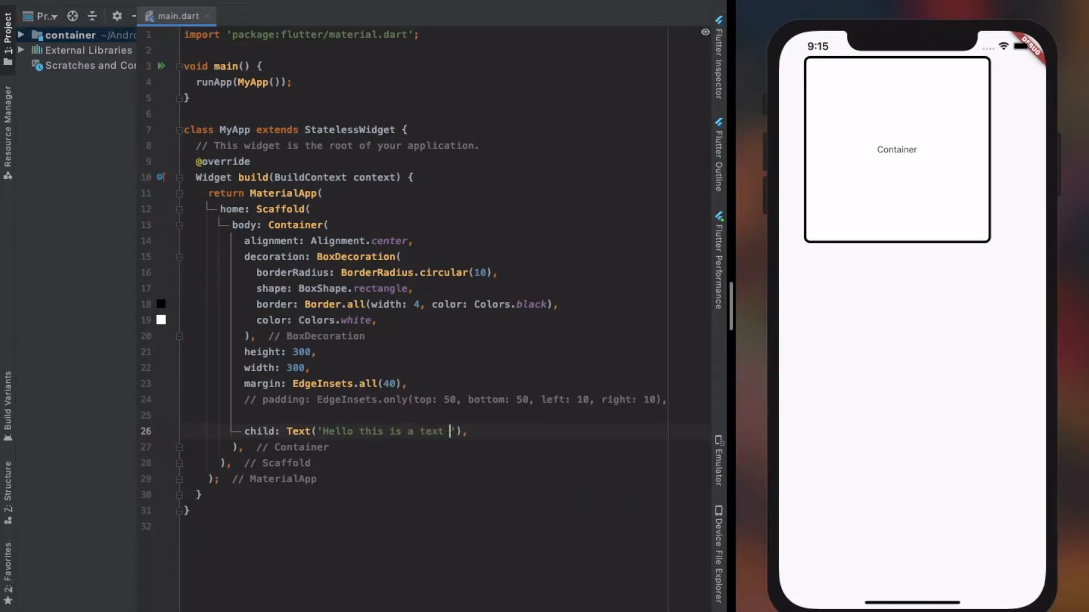
pyautogui.write('widget')
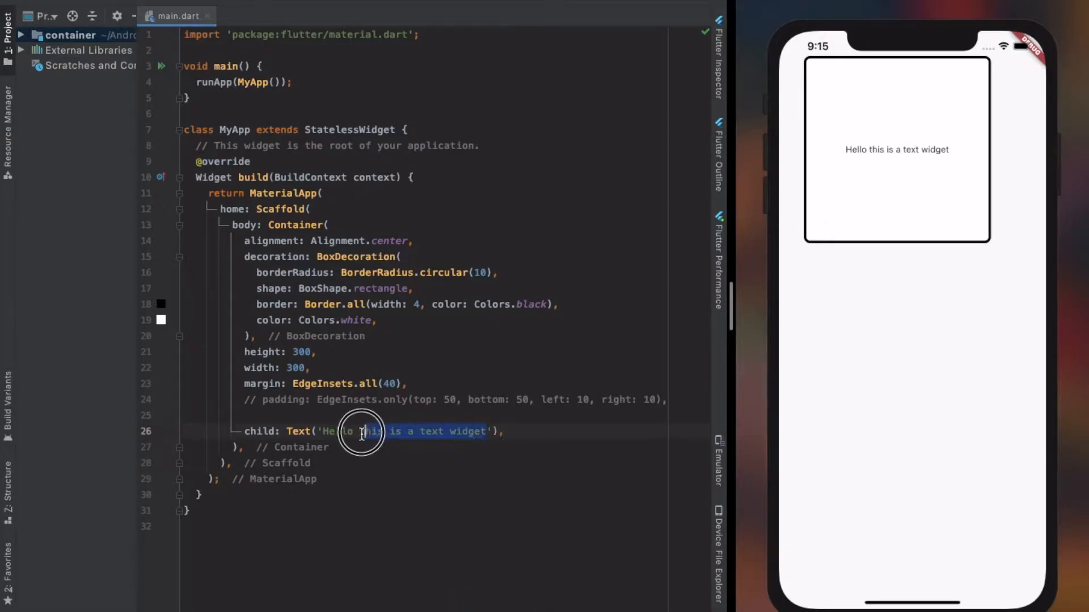
pyautogui.write("TEXT',),")
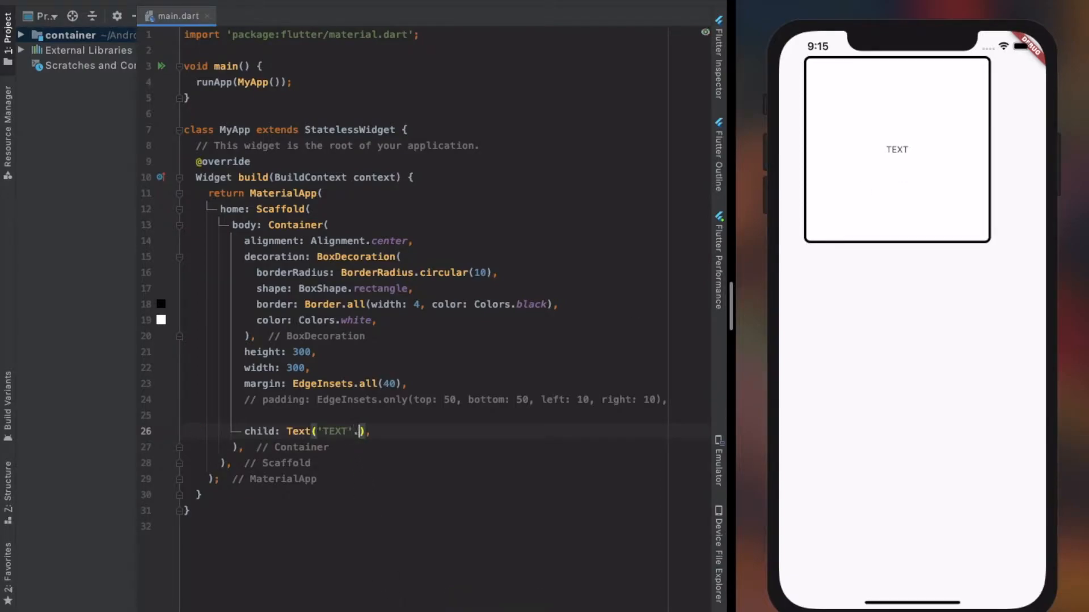
pyautogui.write('.toLowerCase()')
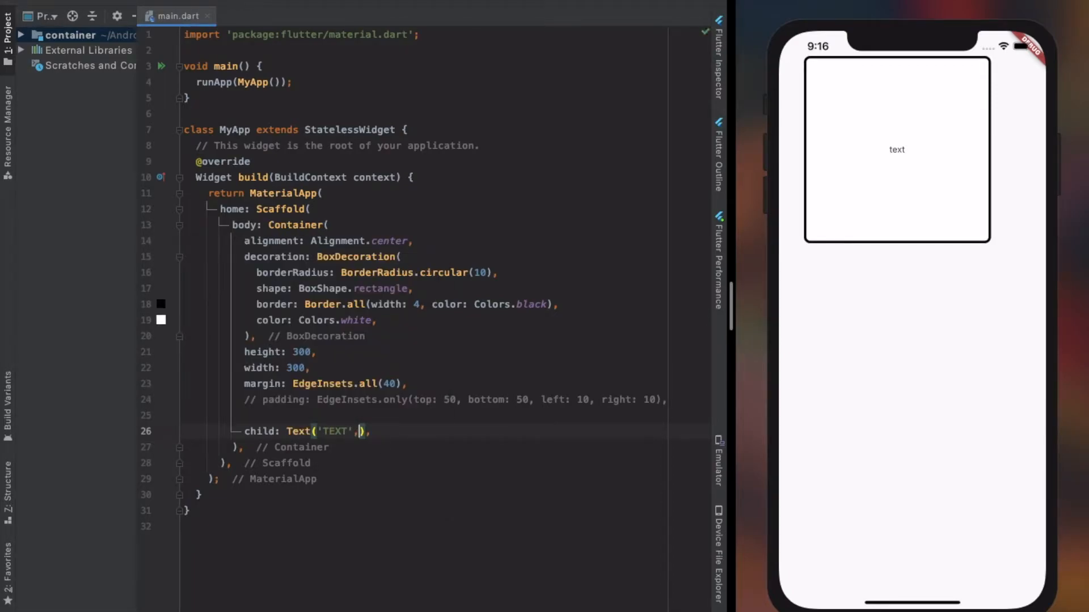
# Add a TextStyle to the Text widget with fontSize 30
pyautogui.write('style: TextStyle(')
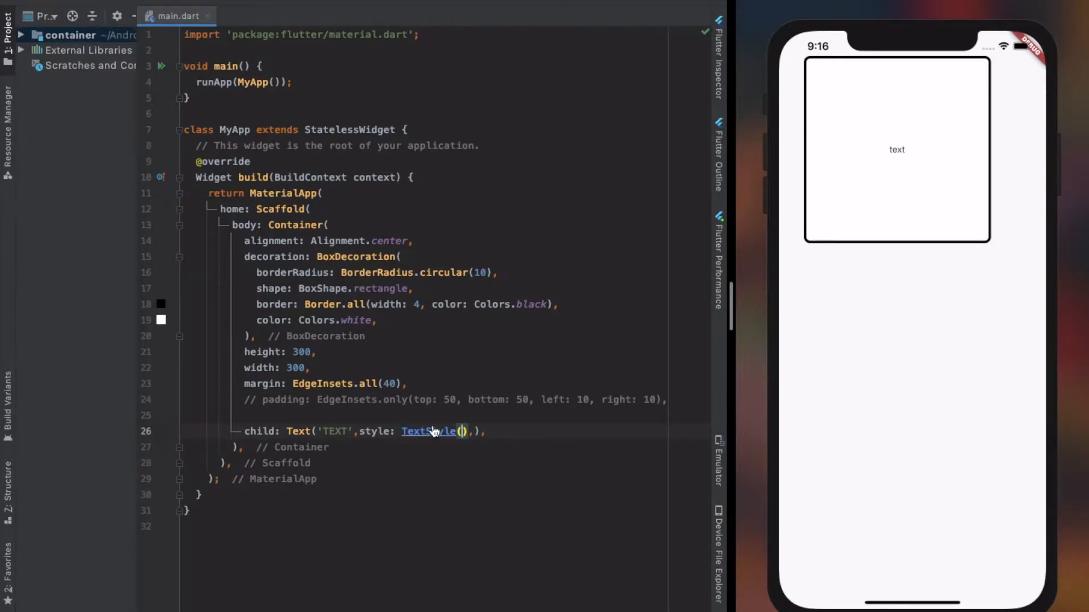
pyautogui.write('c')
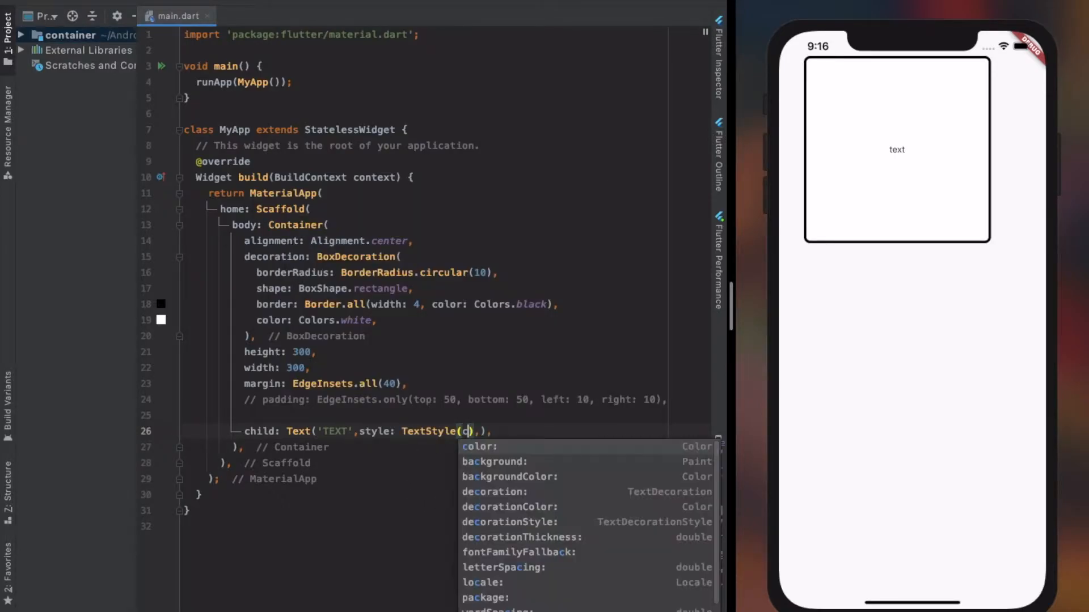
pyautogui.write('fontSize: 3')
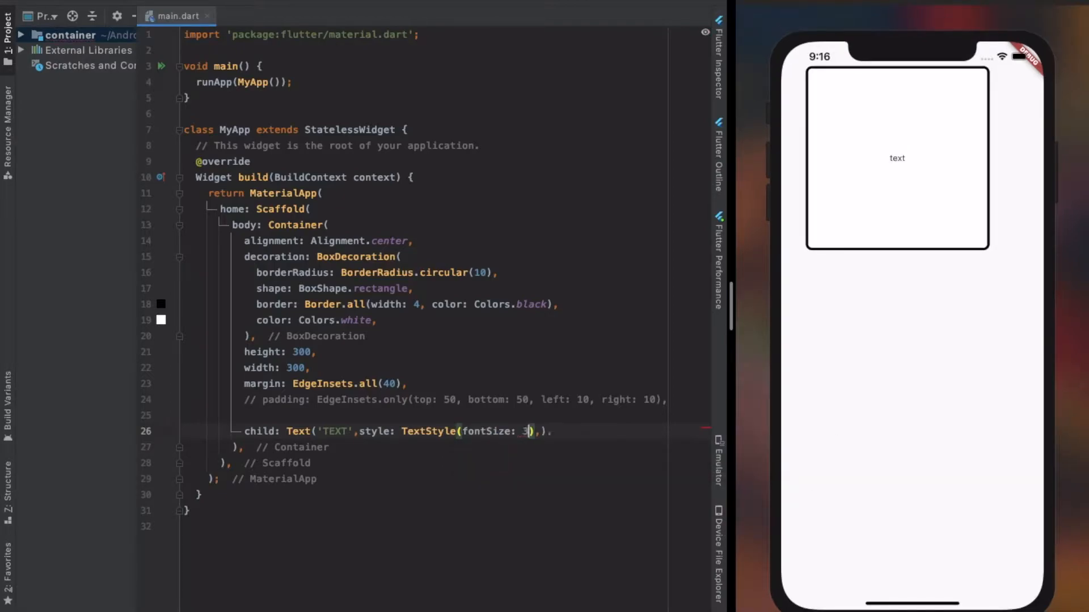
pyautogui.write('0,fontWeight:')
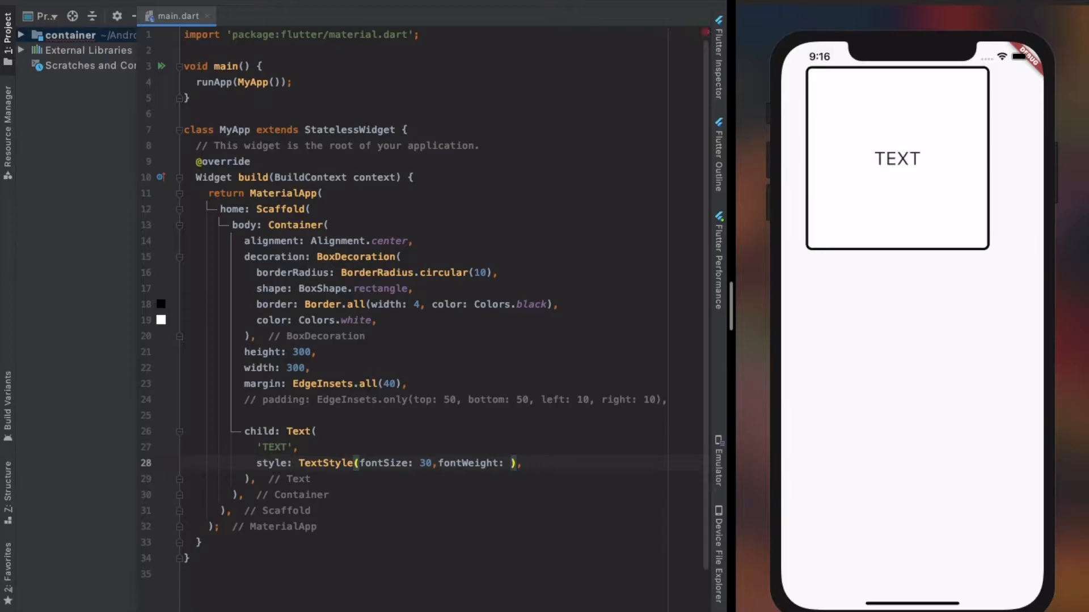
# Set the style's fontWeight to FontWeight.w600 from autocomplete
pyautogui.write('Font')
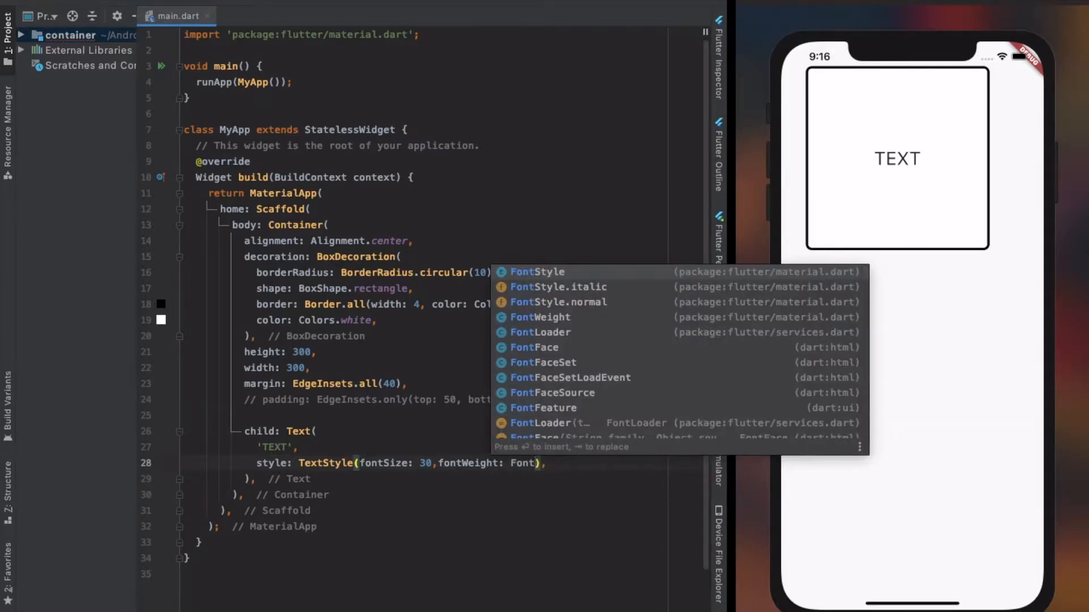
pyautogui.write('Weight')
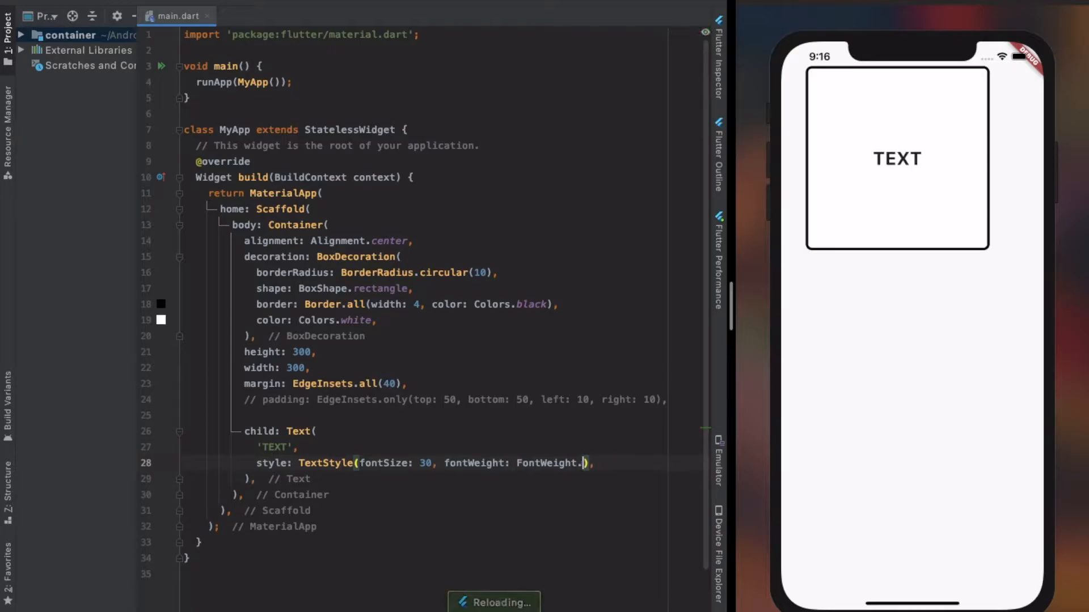
pyautogui.write('.')
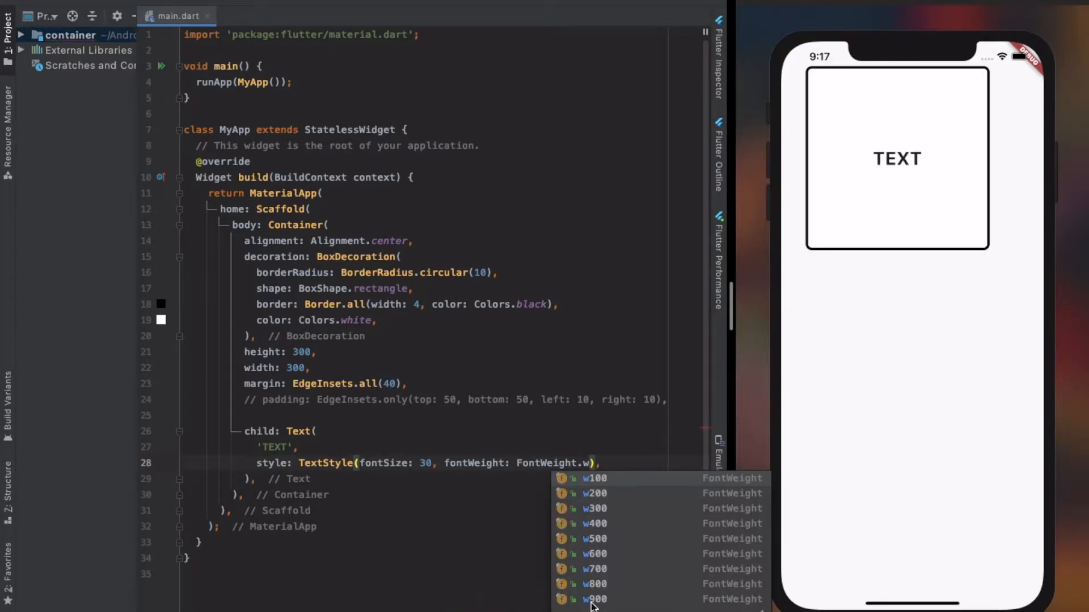
pyautogui.click(596, 598)
pyautogui.write('600, ')
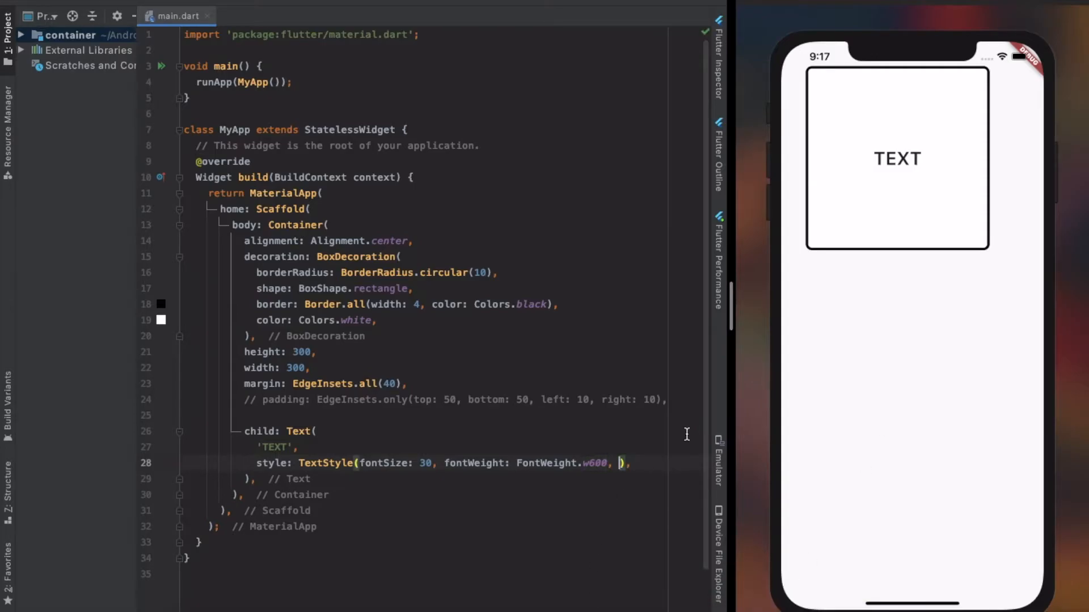
# Start a color entry from Colors in the TextStyle
pyautogui.write('color: Colors')
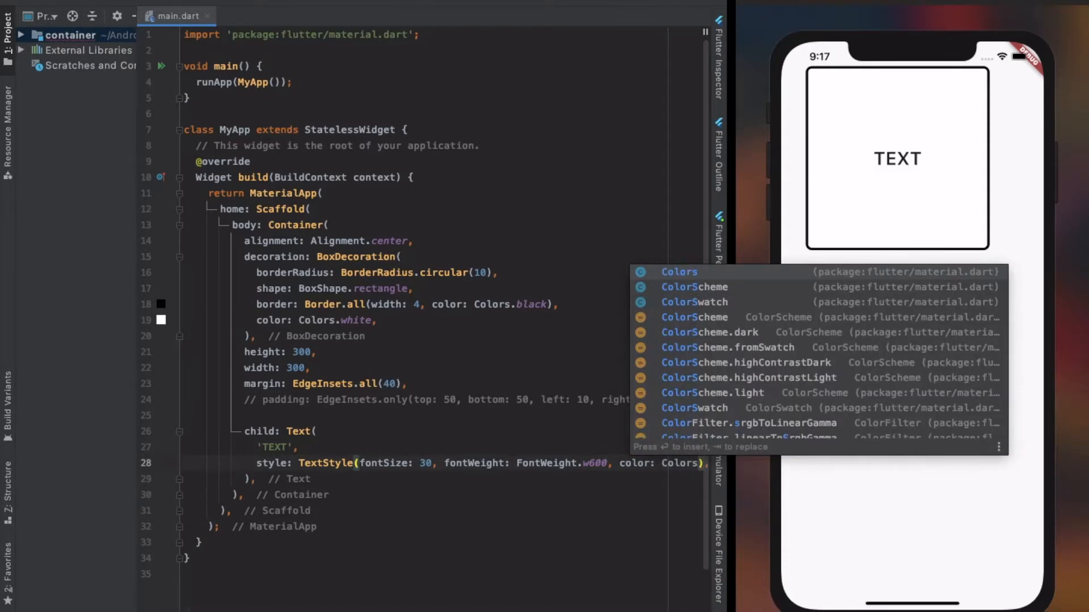
pyautogui.write('.deepPurple),')
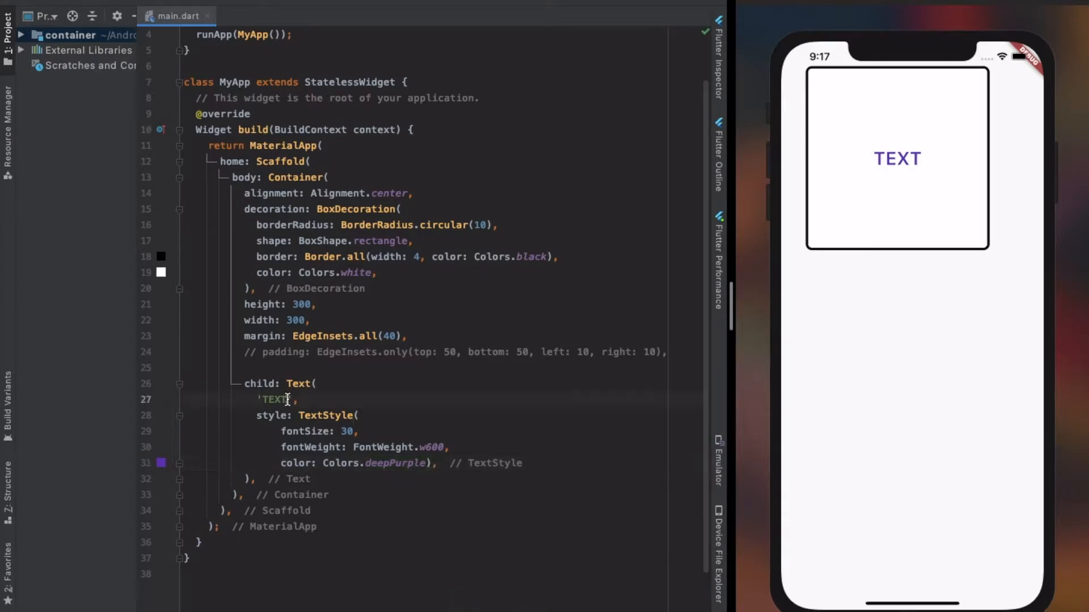
pyautogui.write('He')
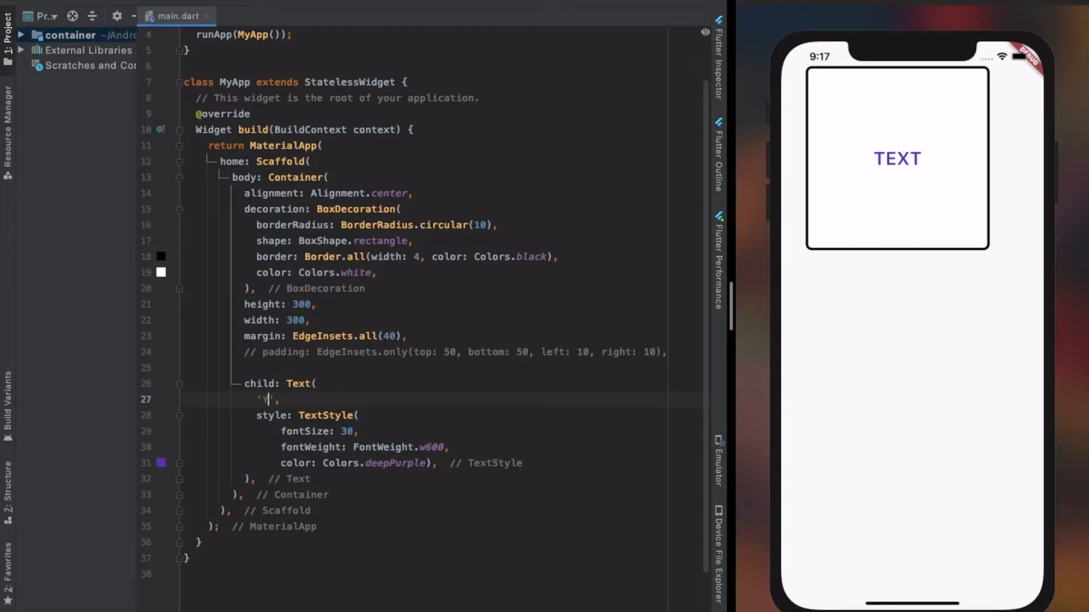
# Change the string to 'This video is for basic use properties of text widget' and begin softWrap
pyautogui.write('This video is f')
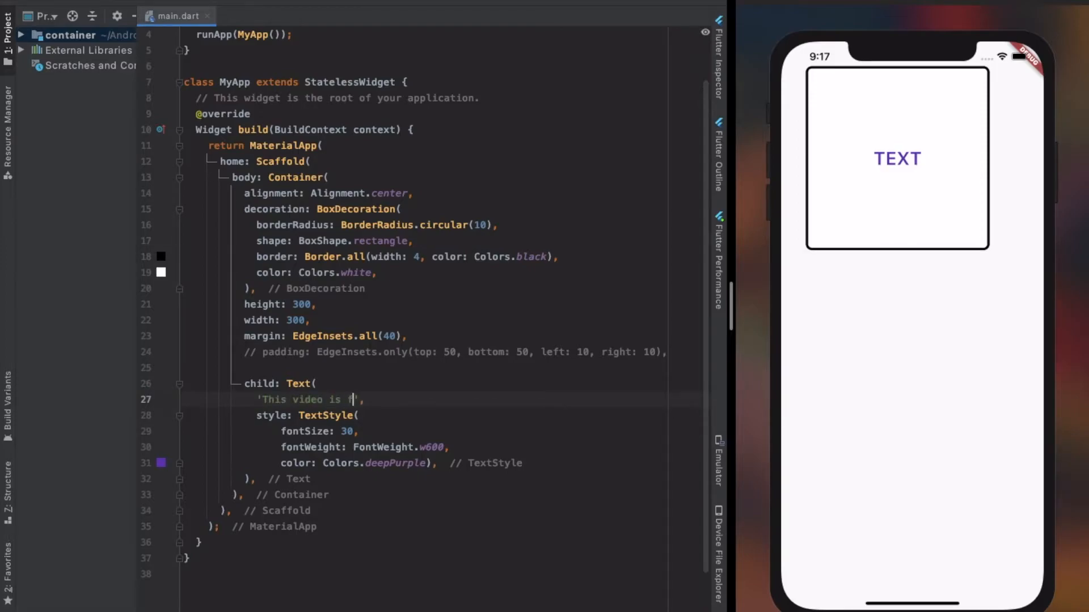
pyautogui.write('or basic use')
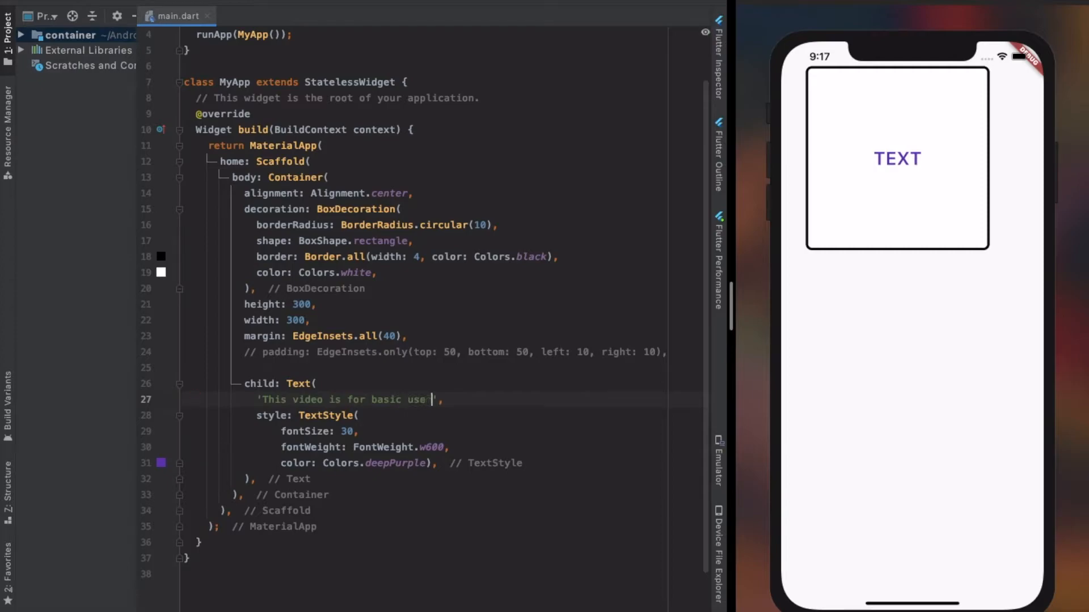
pyautogui.write('proper')
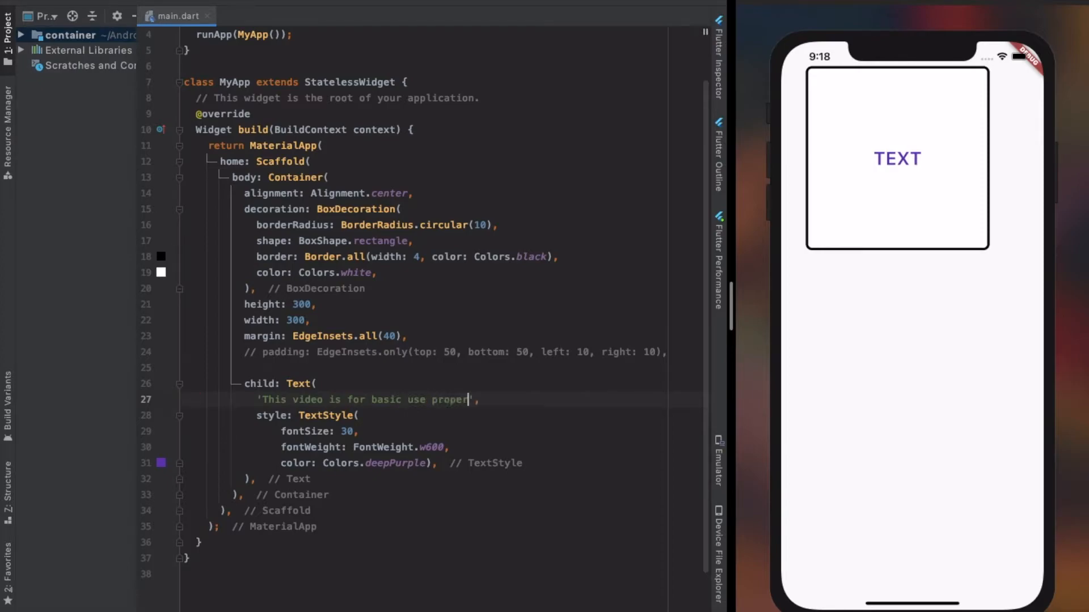
pyautogui.write('rties of text')
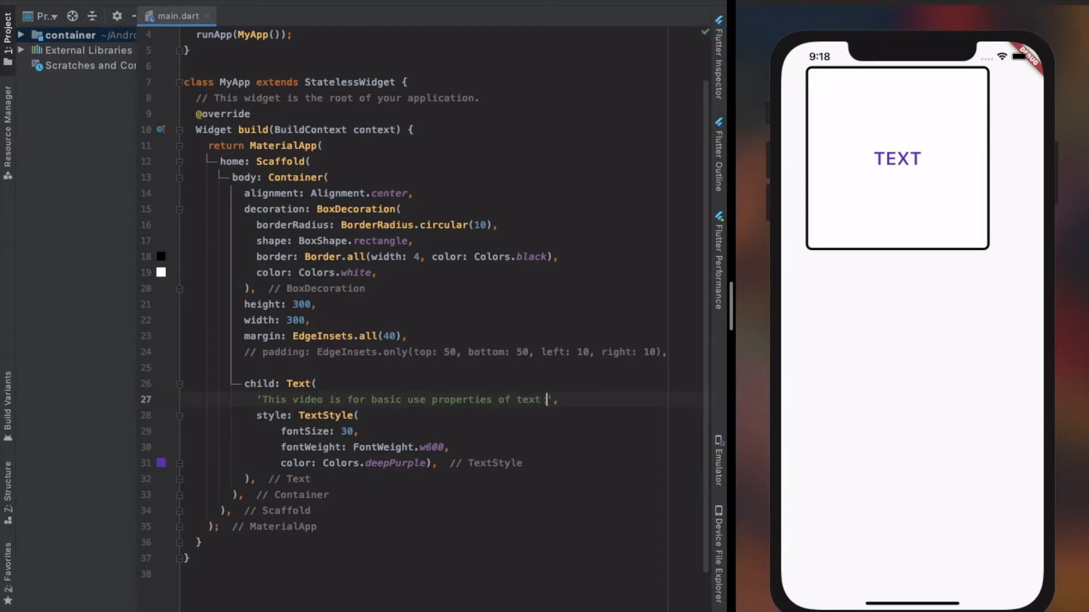
pyautogui.write('widget')
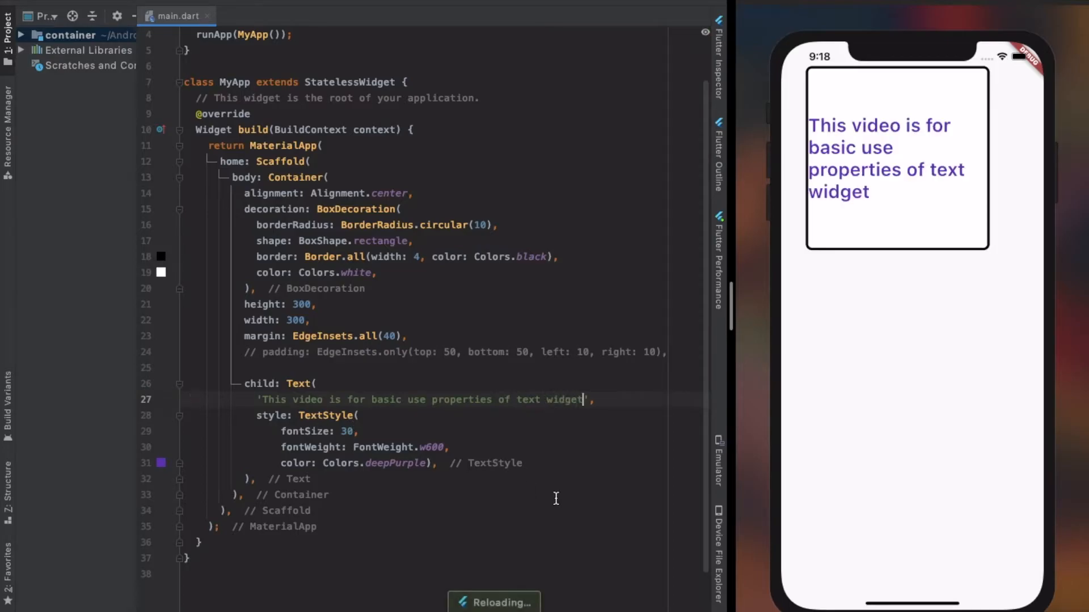
pyautogui.write(',softWrap: true,')
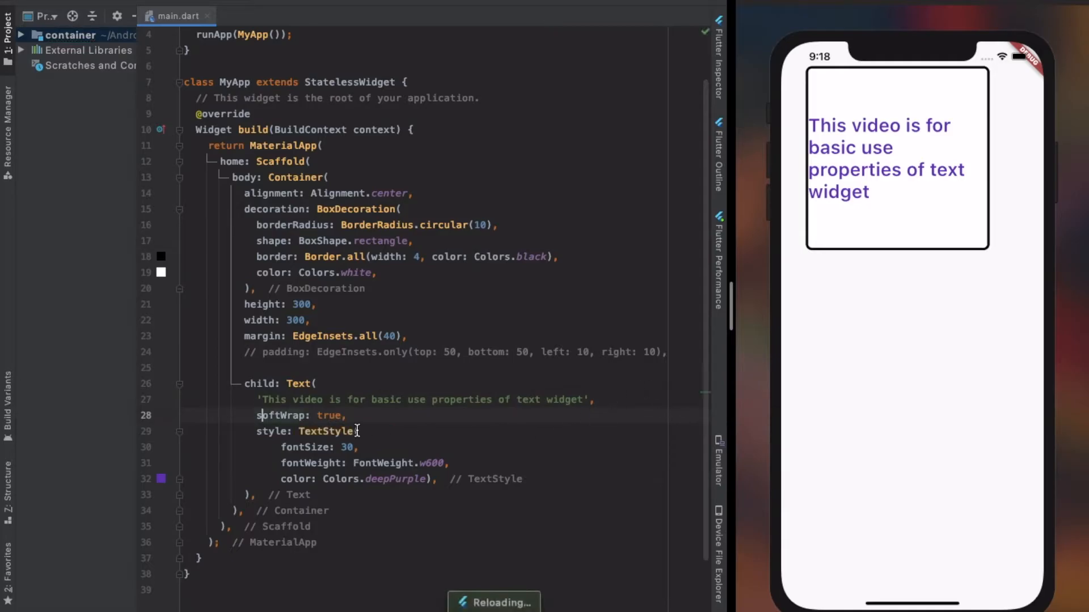
# Set softWrap: false and overflow: TextOverflow.fade on the Text widget
pyautogui.write('false')
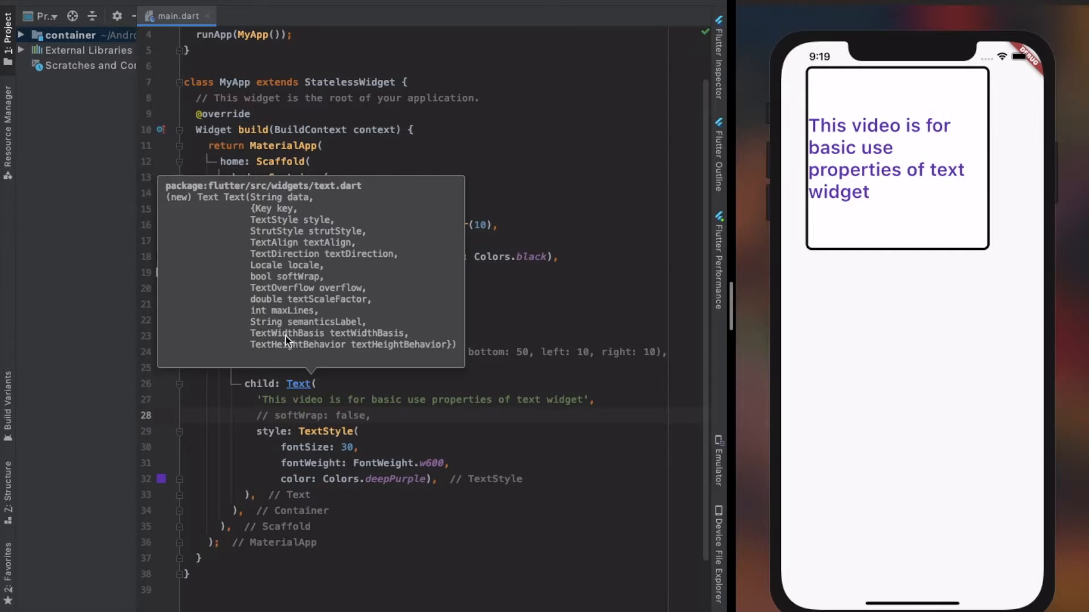
pyautogui.write('overflow: Te,')
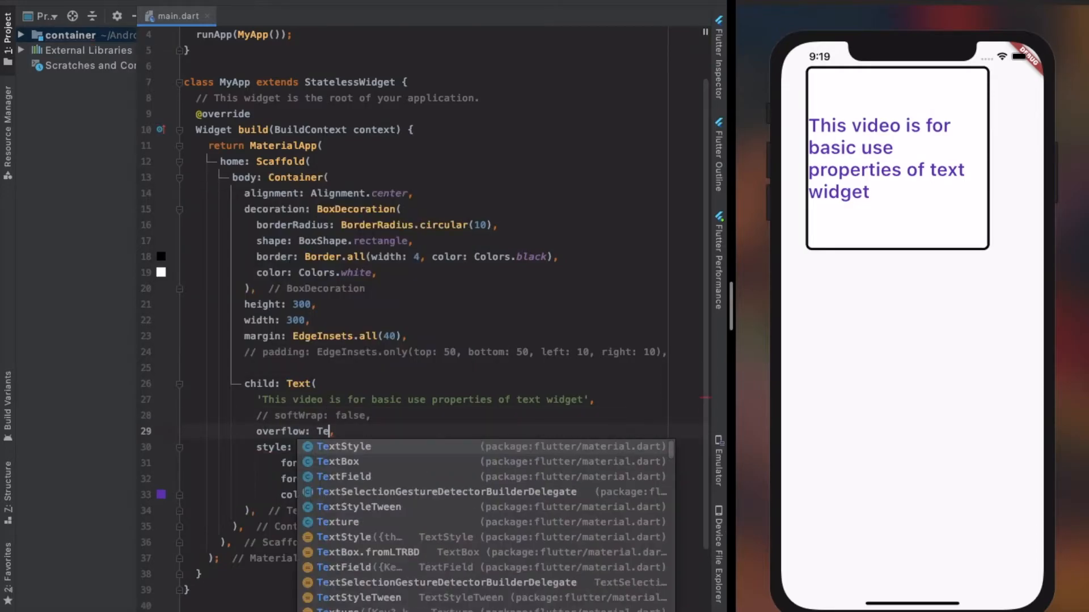
pyautogui.write('xtOverflow.')
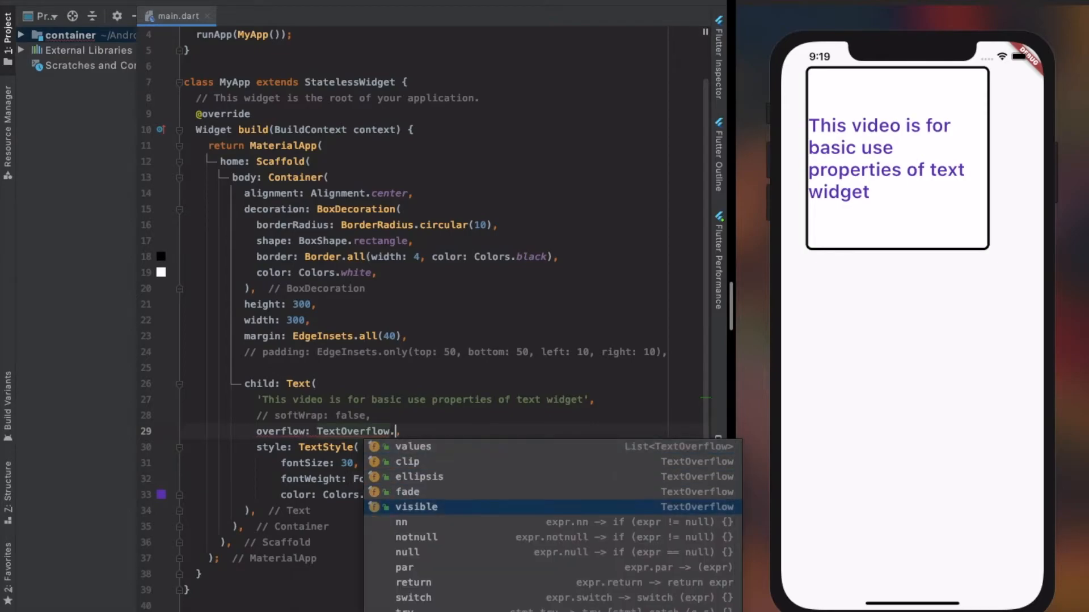
pyautogui.click(406, 461)
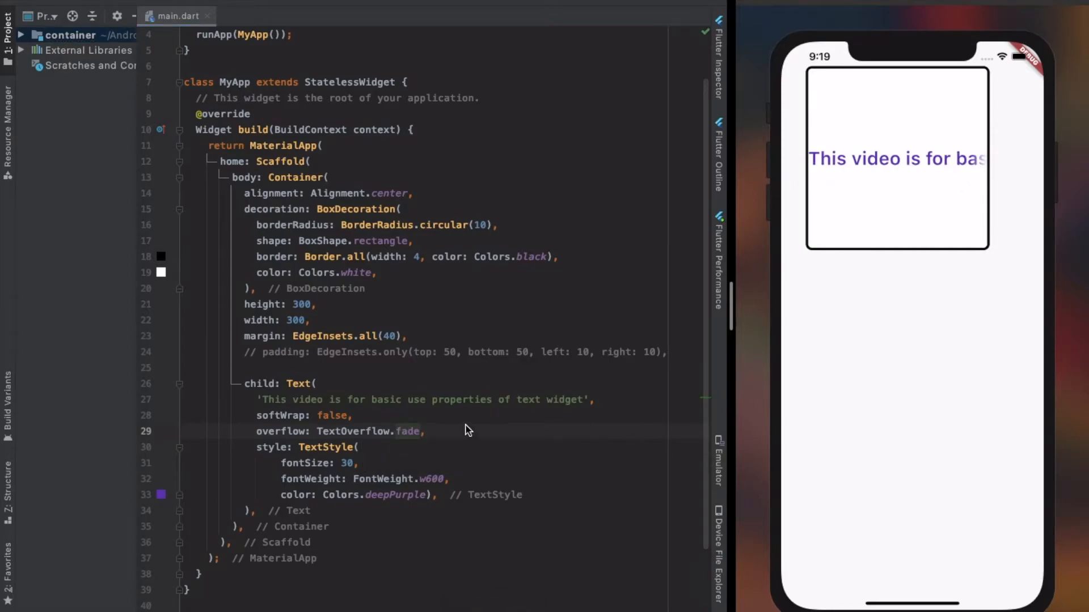
# Swap the overflow value through visible and back to fade
pyautogui.press('Backspace')
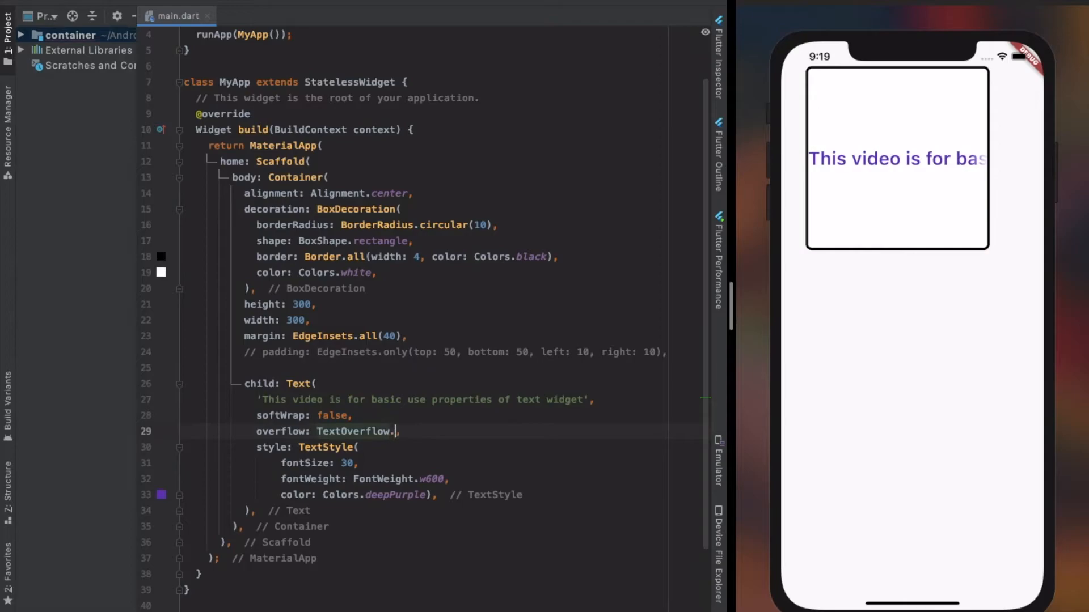
pyautogui.write('visible')
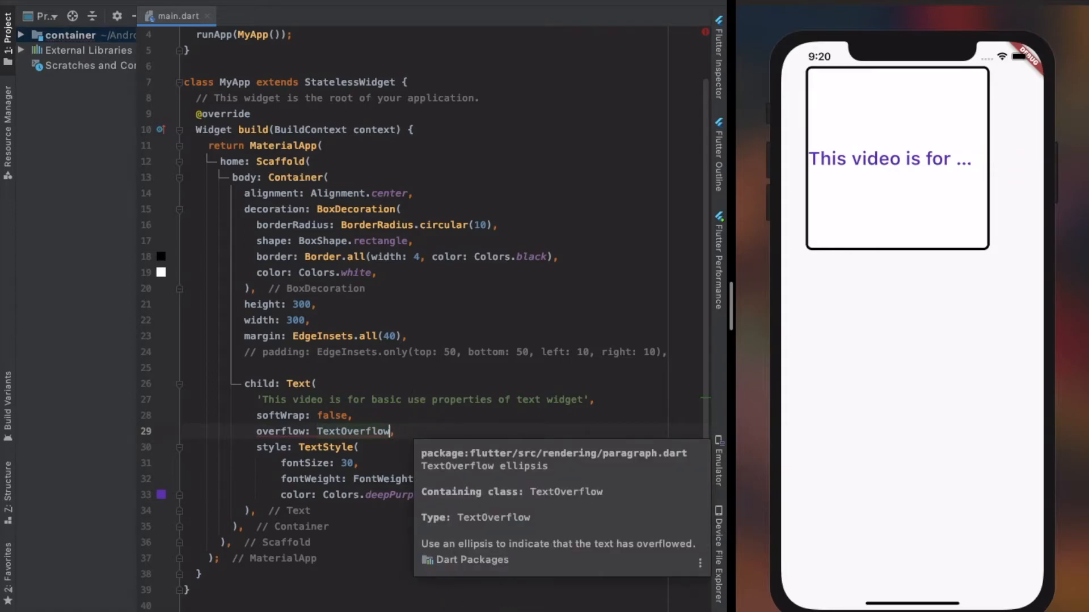
pyautogui.write('fade')
pyautogui.click(443, 399)
pyautogui.write("'Text")
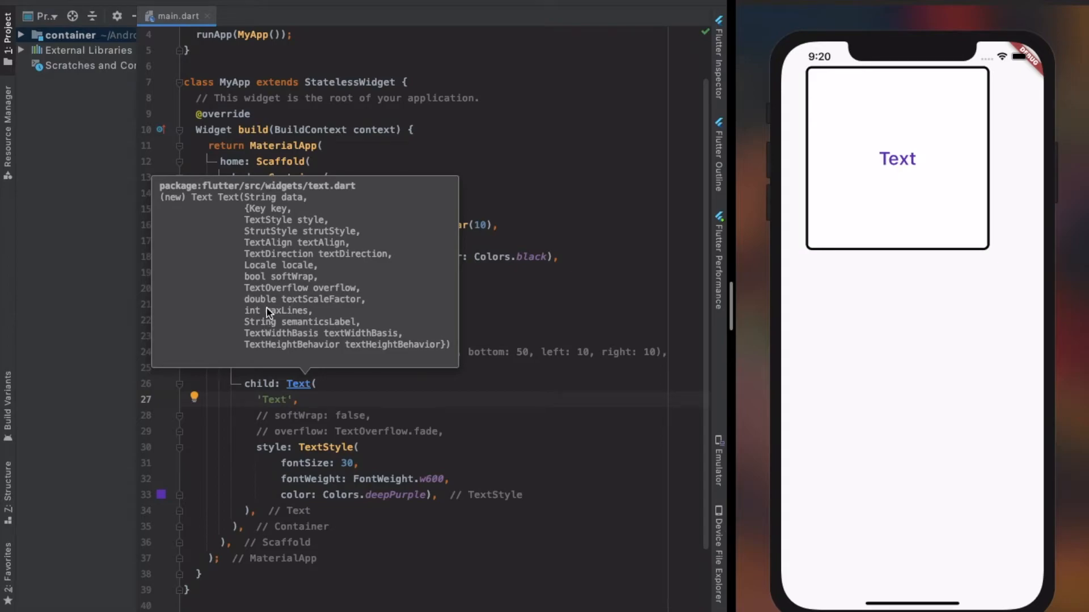
# Restore the full sentence and add maxLines: 1 after the overflow line
pyautogui.write('This video is for basic use properties of text widget')
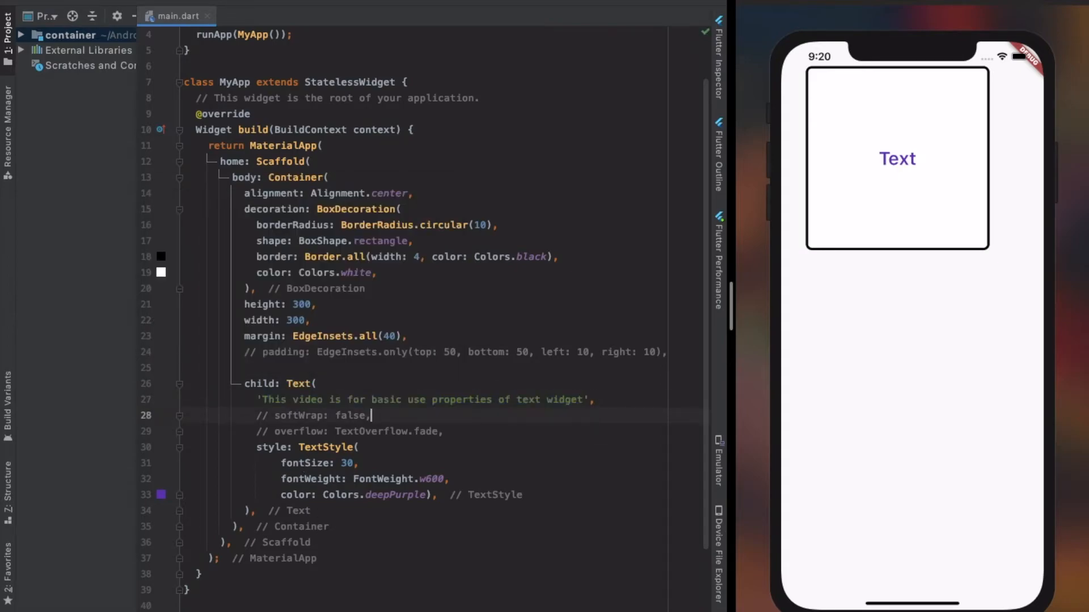
pyautogui.click(458, 431)
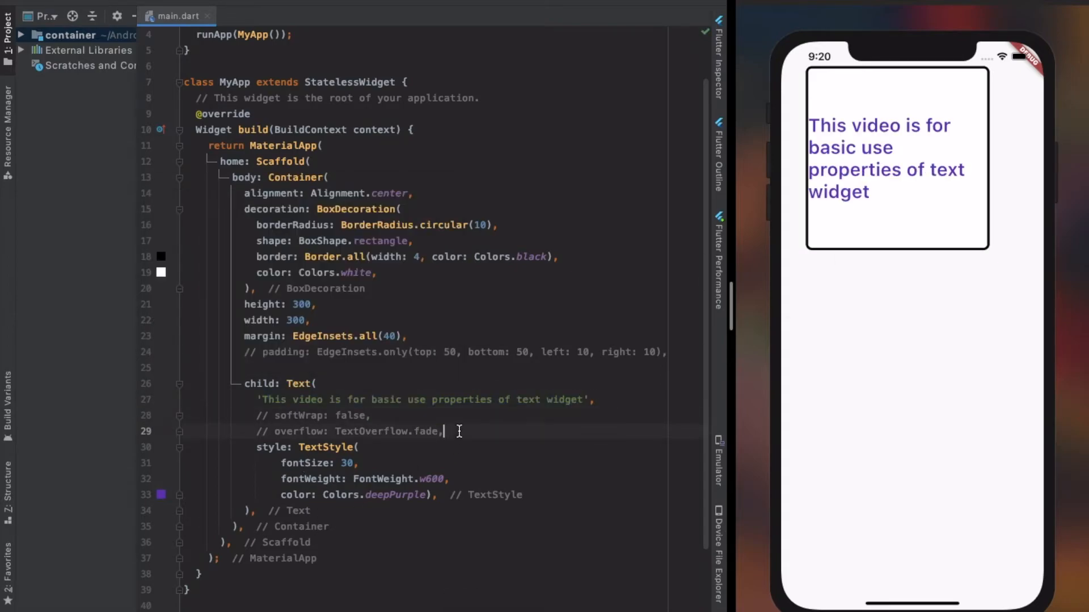
pyautogui.write('maxLines: 1,')
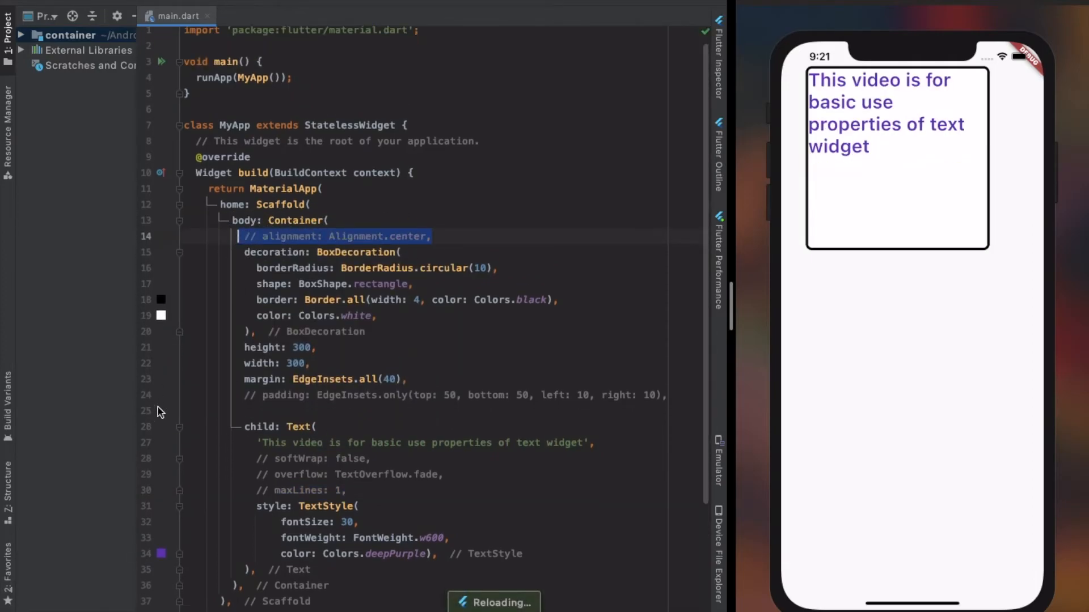
# Clean up a stray fragment and begin a textAlign: TextAlign parameter
pyautogui.write('a')
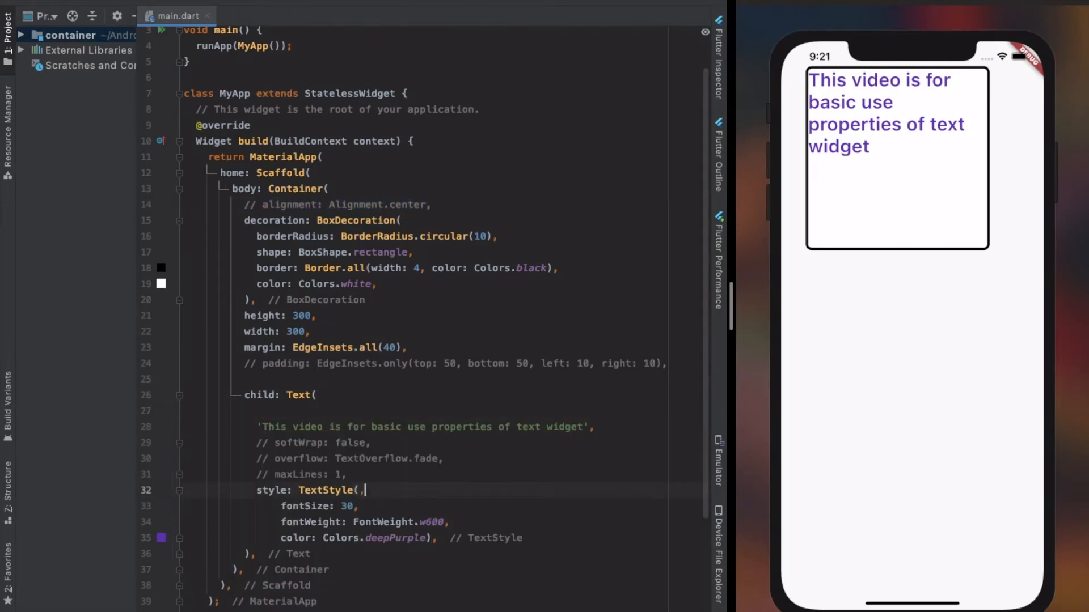
pyautogui.write('textA')
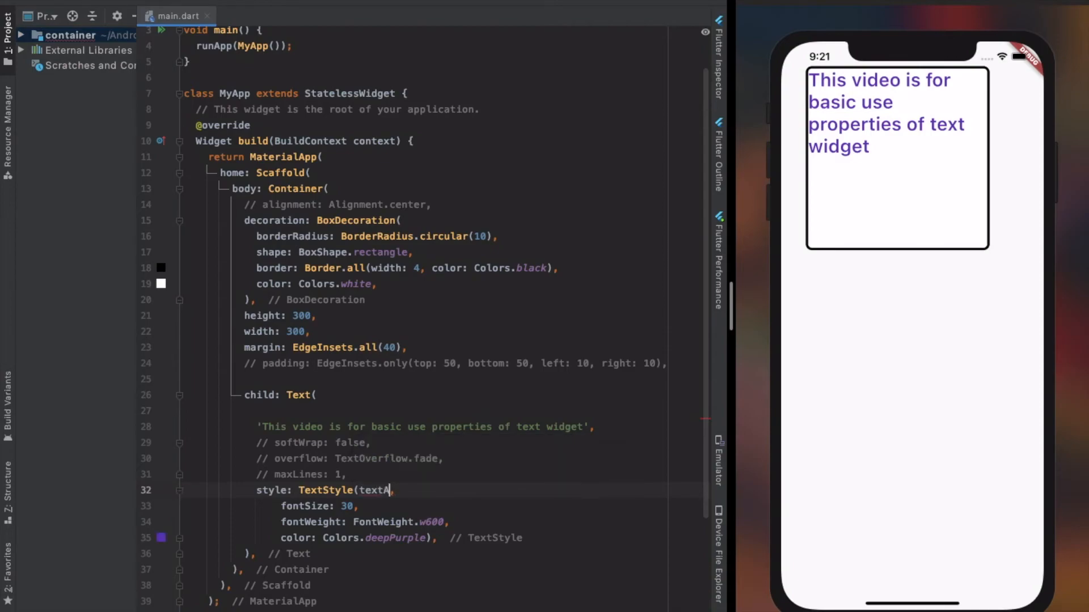
pyautogui.press('Backspace')
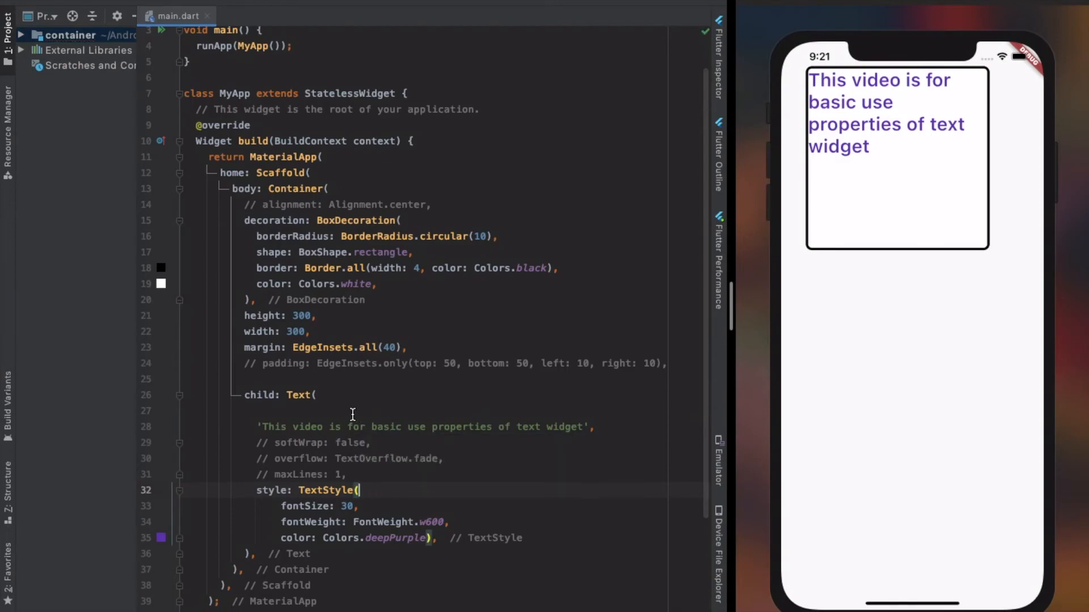
pyautogui.write('textAlign: TextAlign.,')
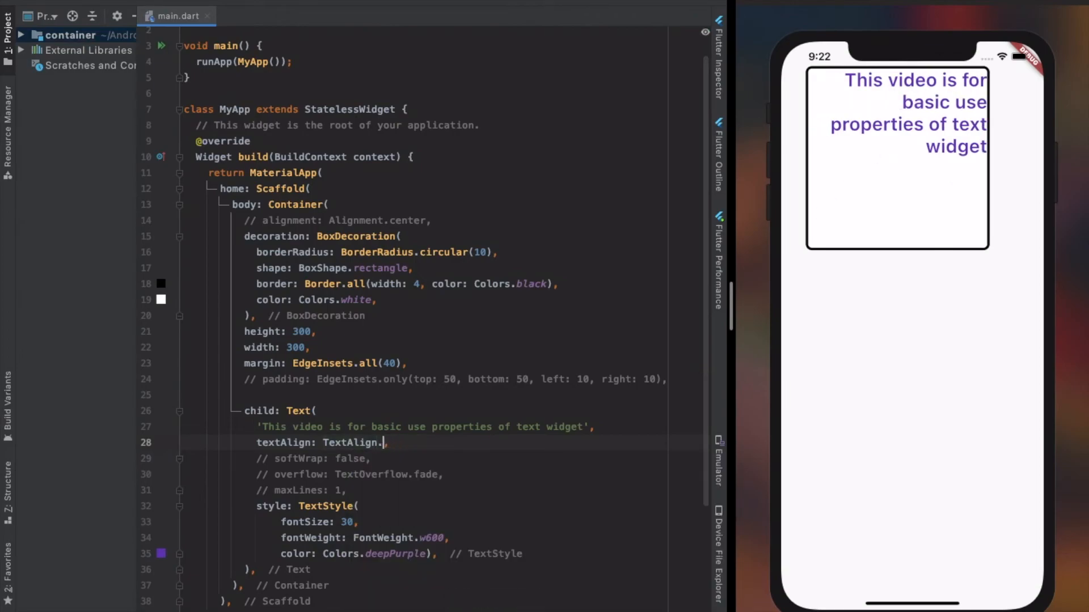
# Set textAlign to TextAlign.start, then center, with the container centered
pyautogui.write('start')
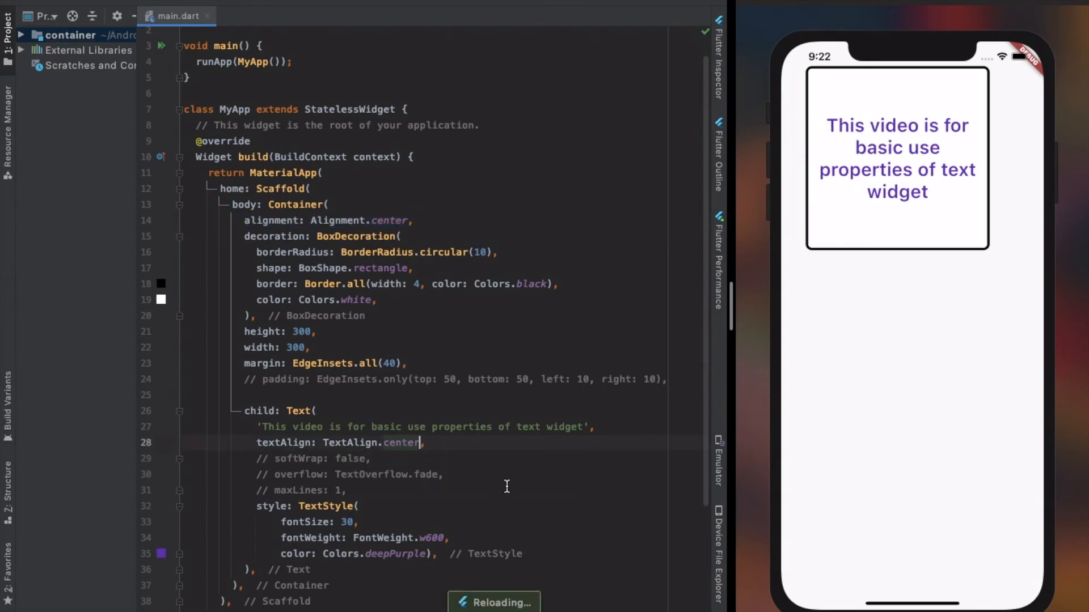
pyautogui.scroll(-3)
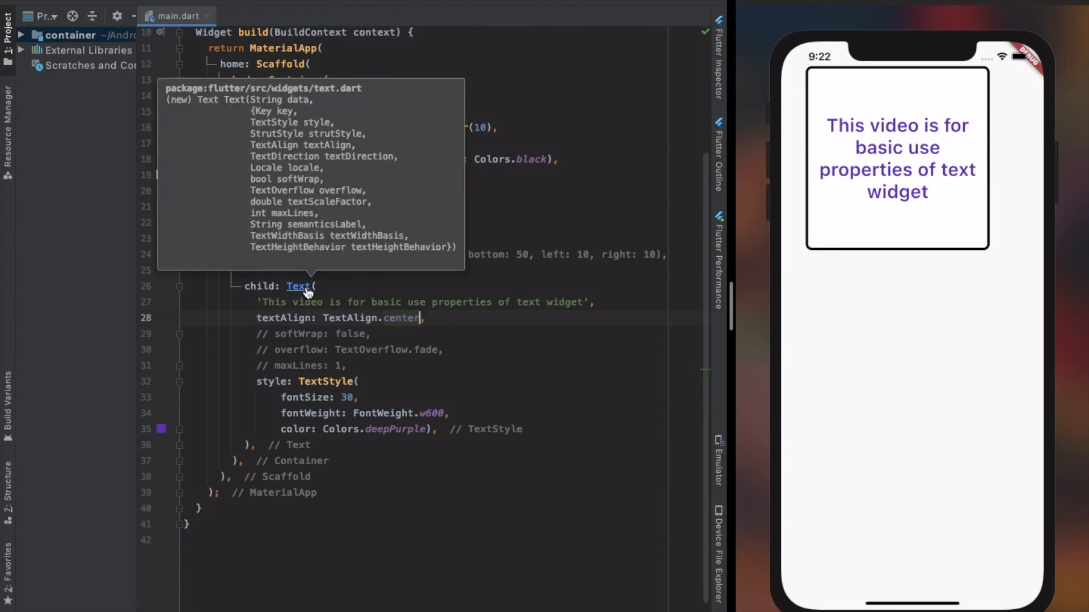
pyautogui.moveTo(302, 125)
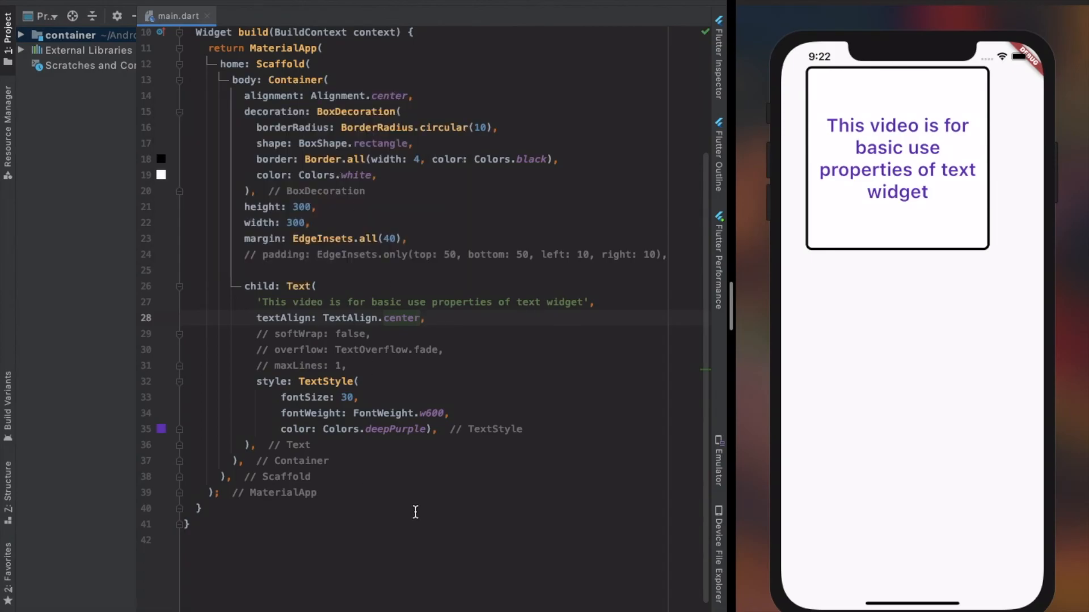
pyautogui.scroll(-3)
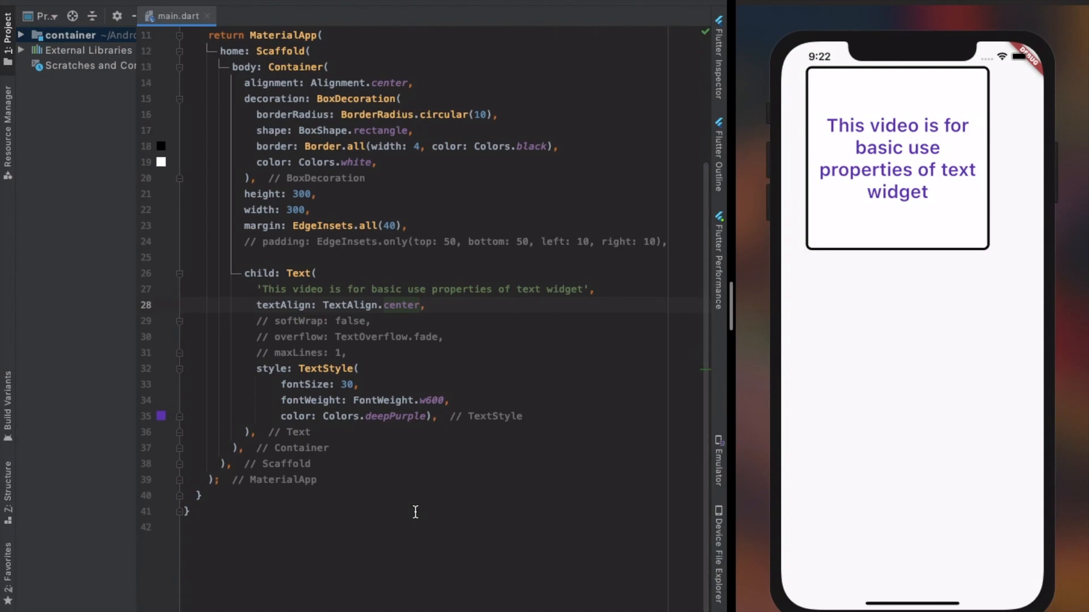